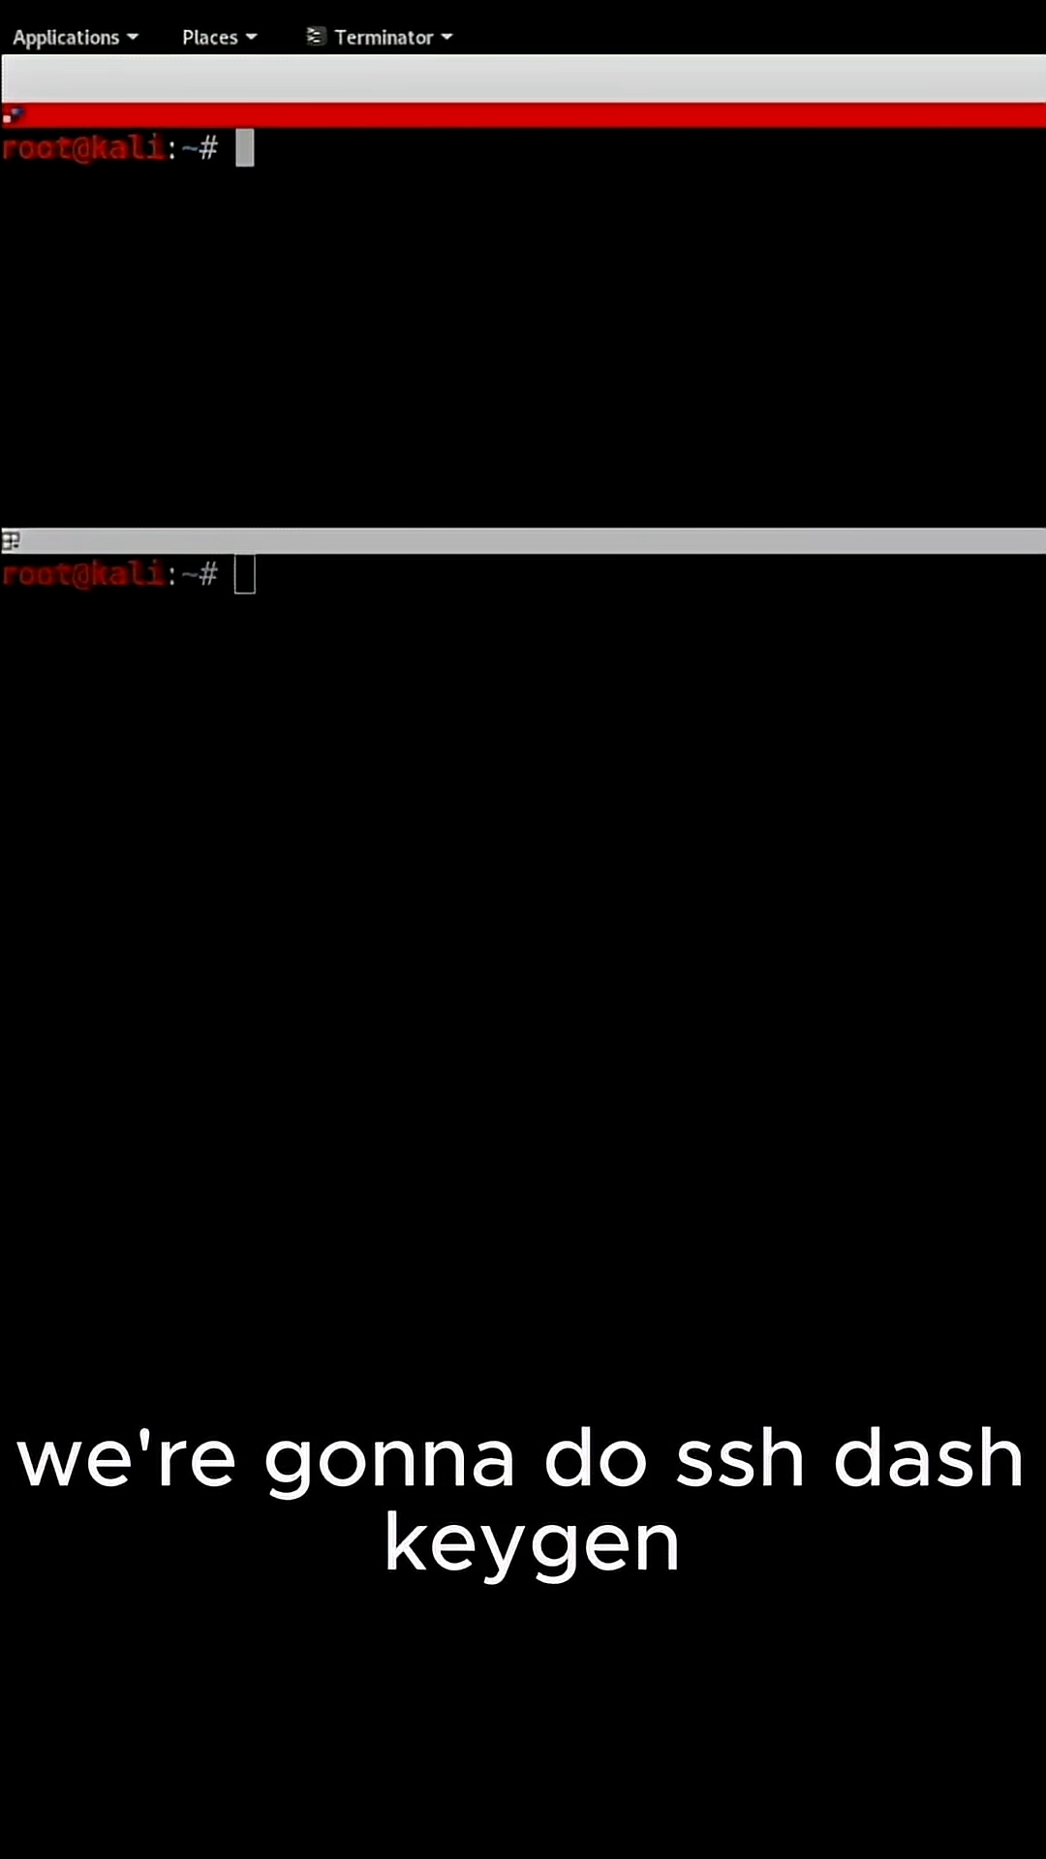
# Step: Run ssh-keygen with default options to create an SSH key pair
pyautogui.write('ssh-keygen')
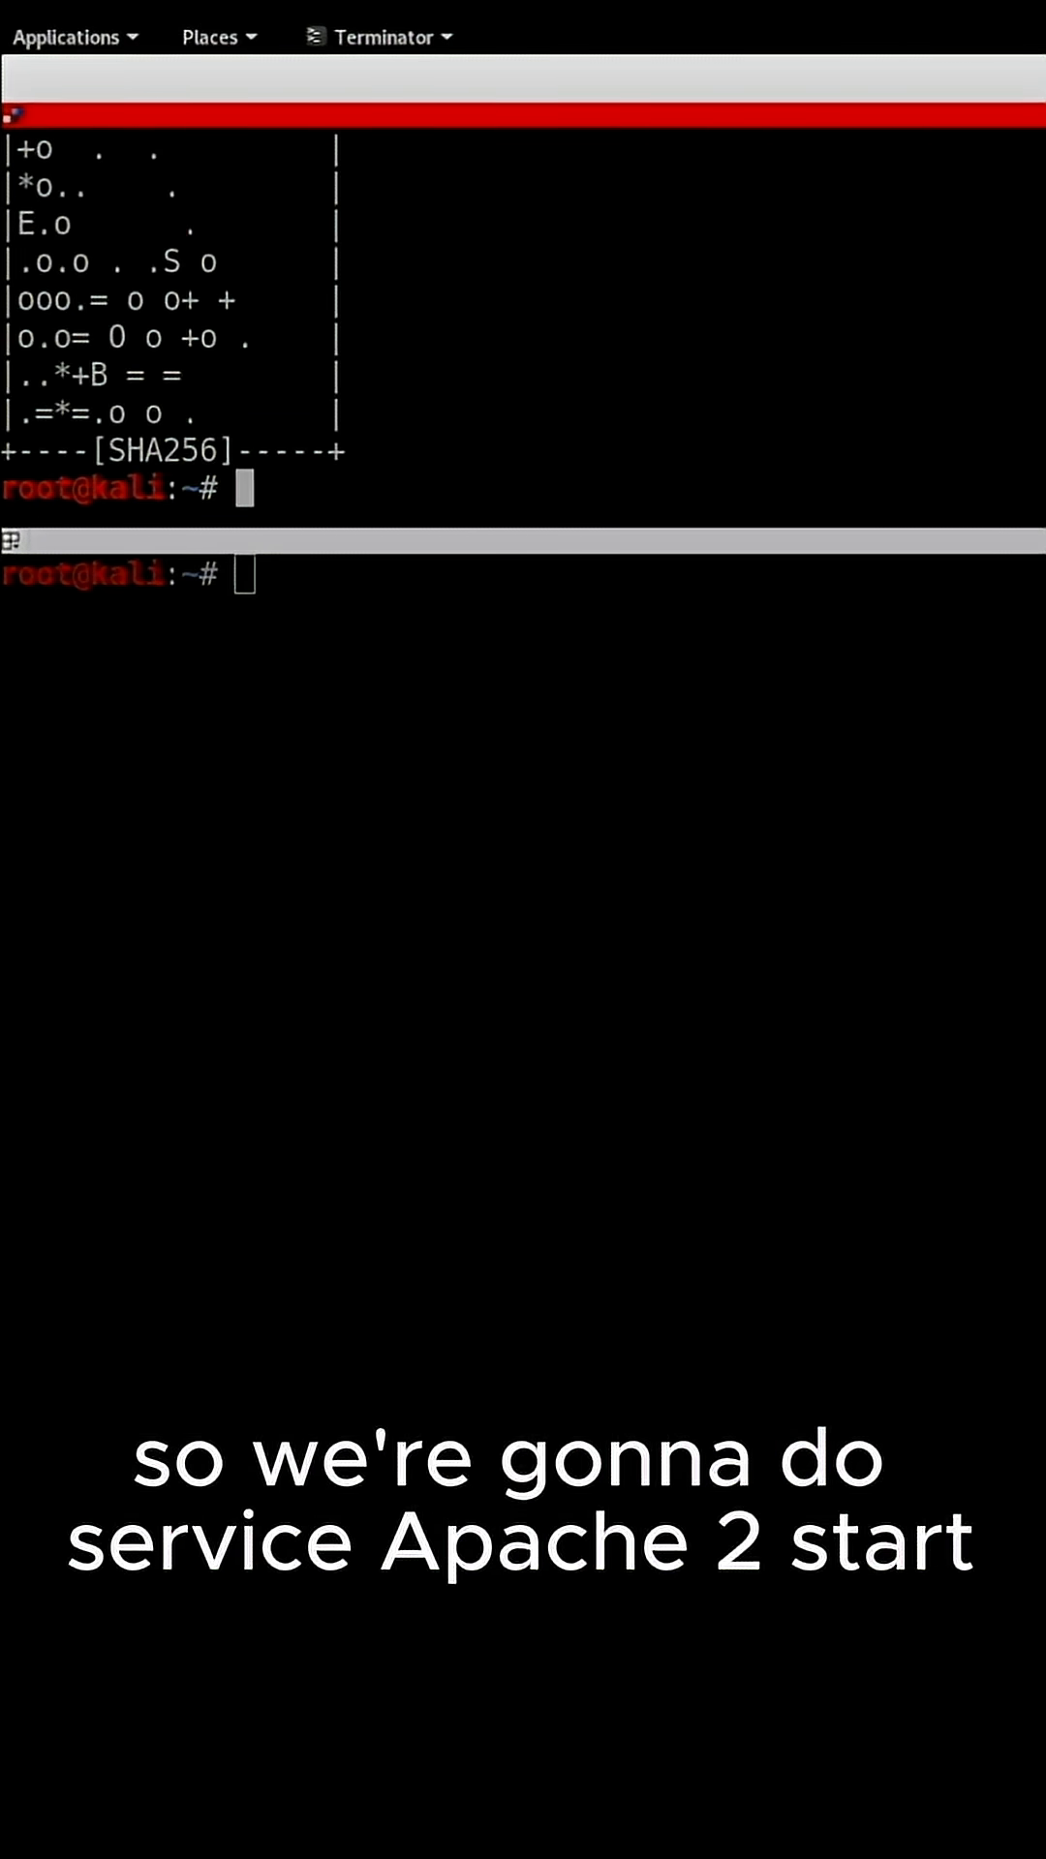
# Step: Start Apache2 with 'service apache2 start' and begin an ssh command
pyautogui.write('service apache2 start')
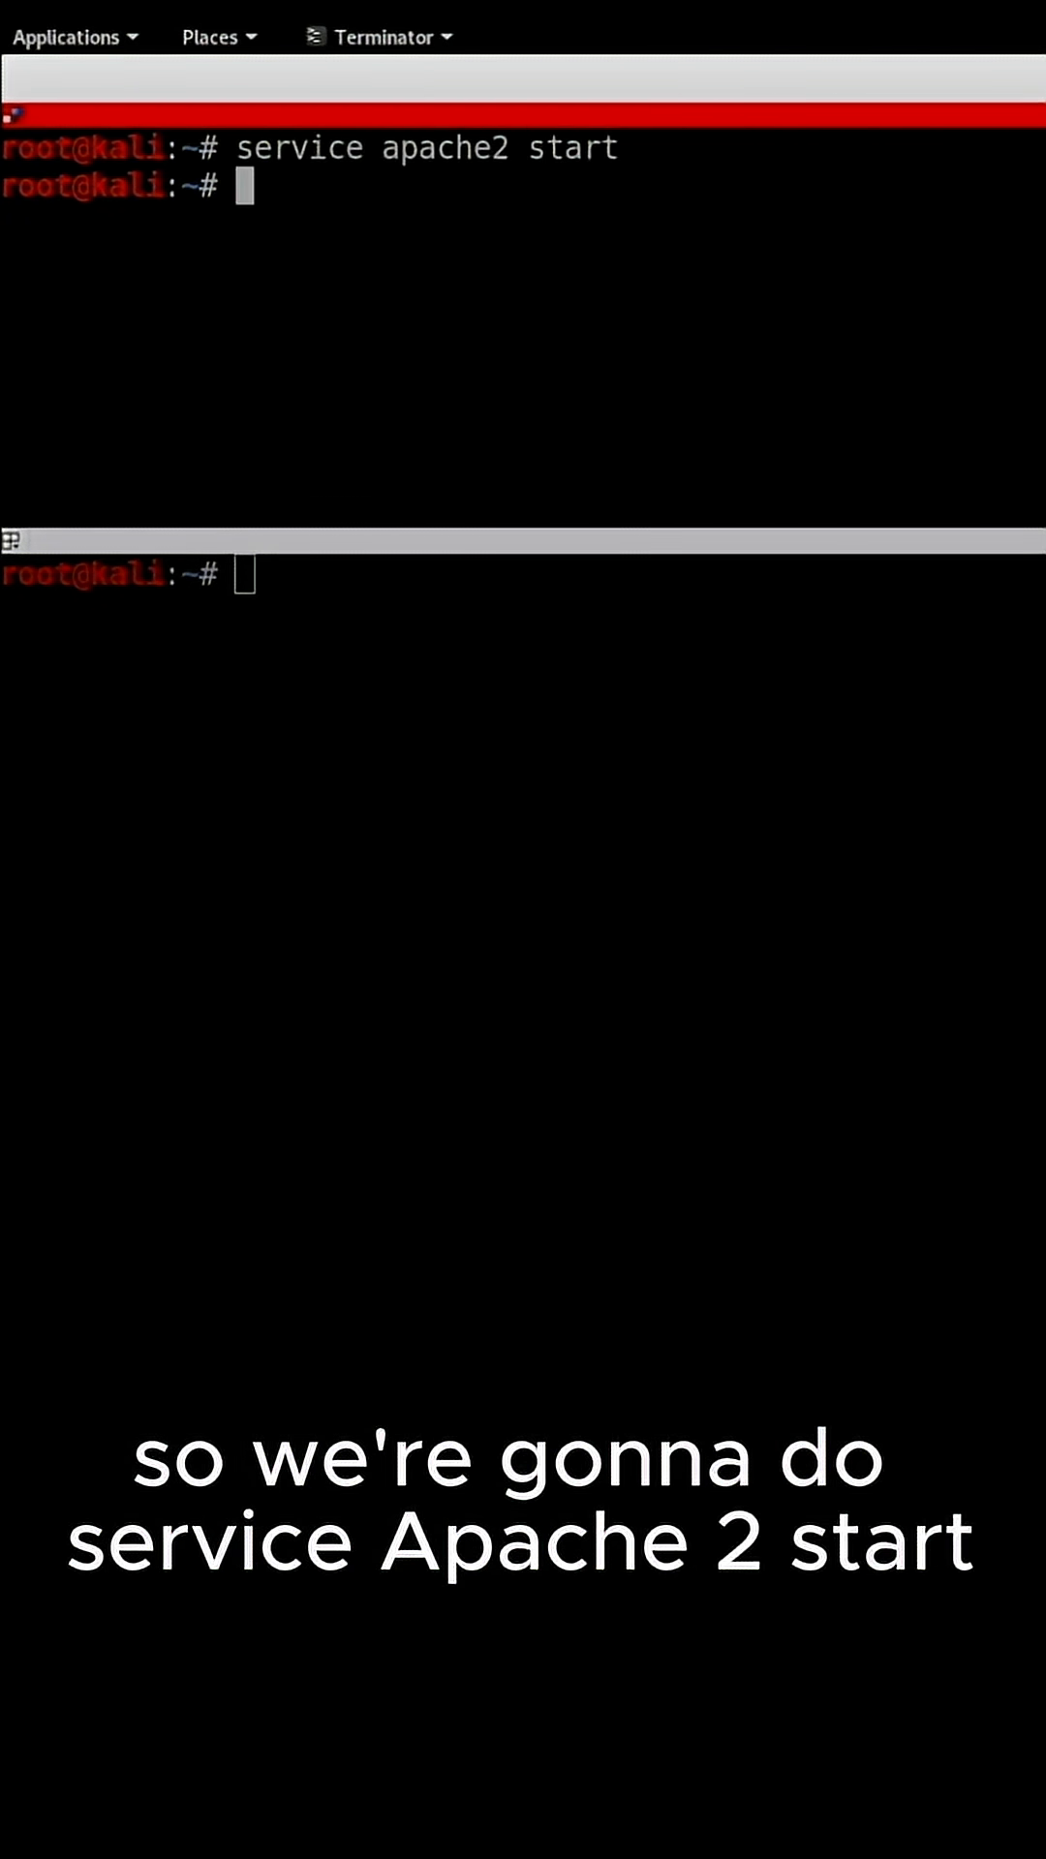
pyautogui.write('ssh')
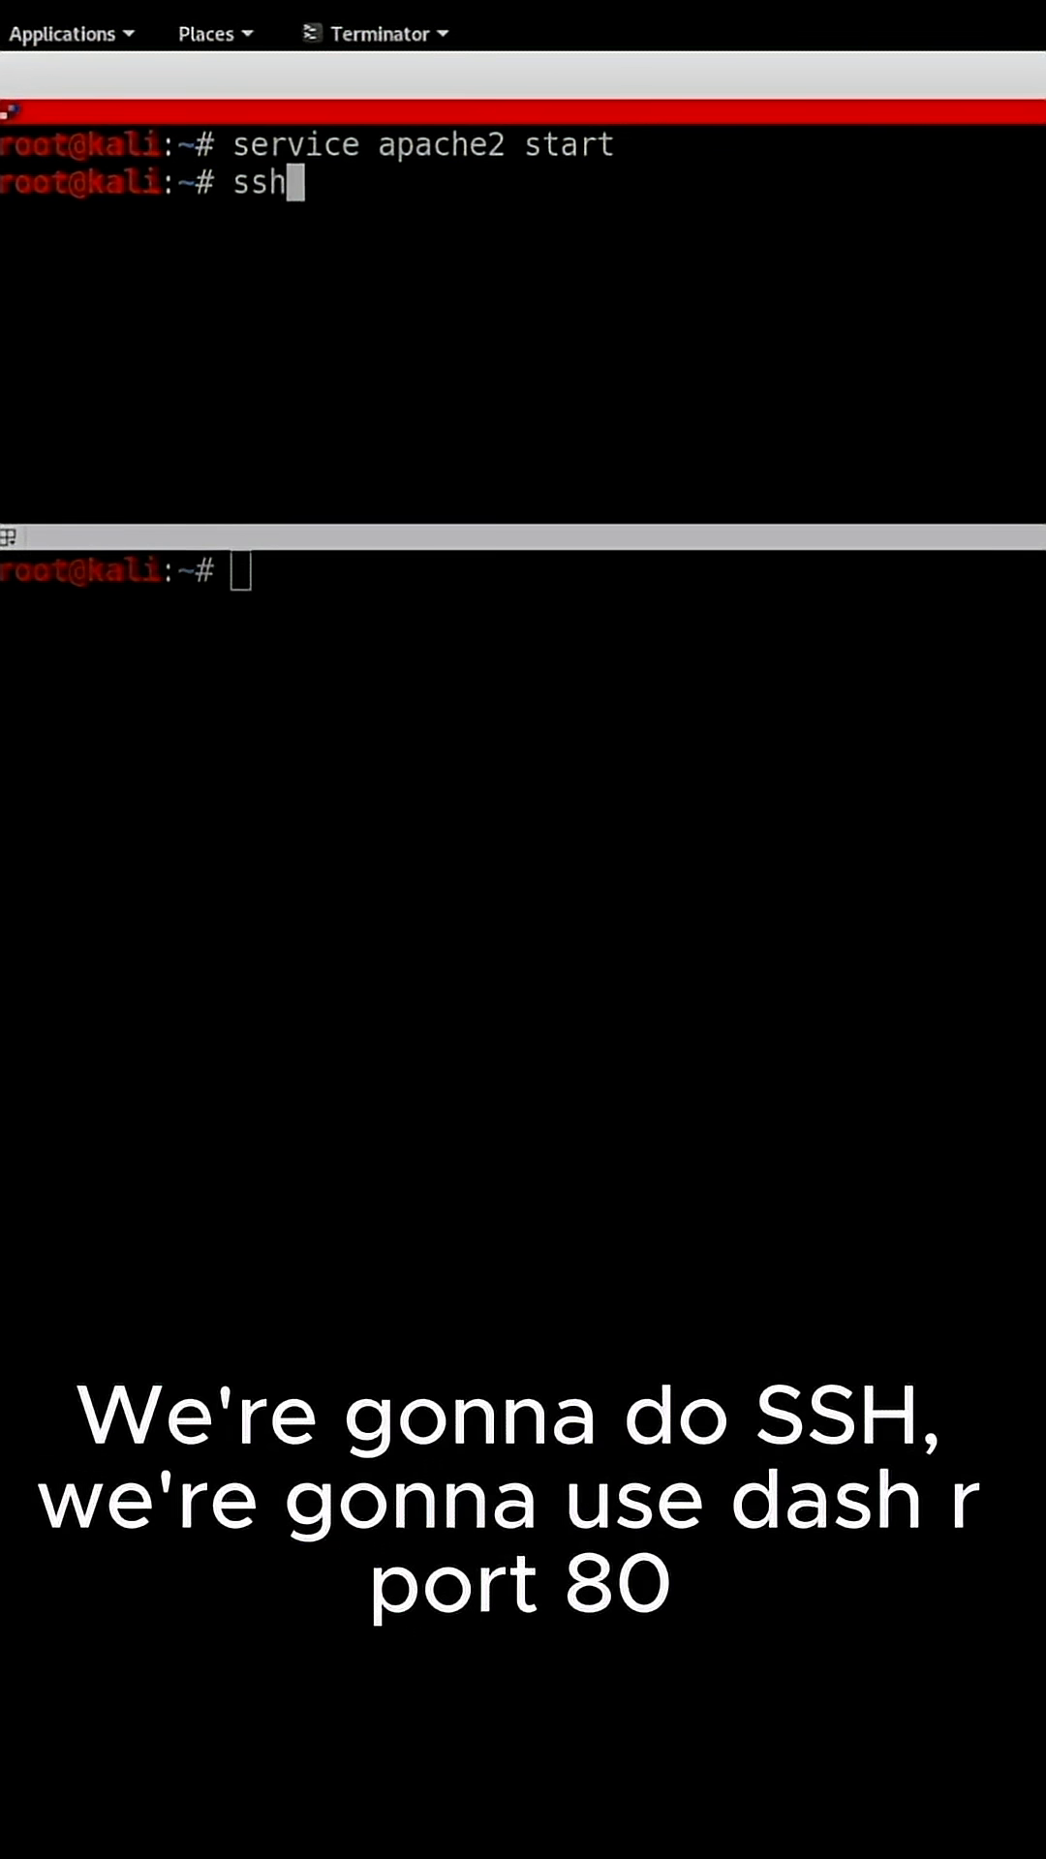
# Step: Run 'ssh -R 80:localhost:80 localhost.run' and select the public tunnel URL
pyautogui.write('-R 80')
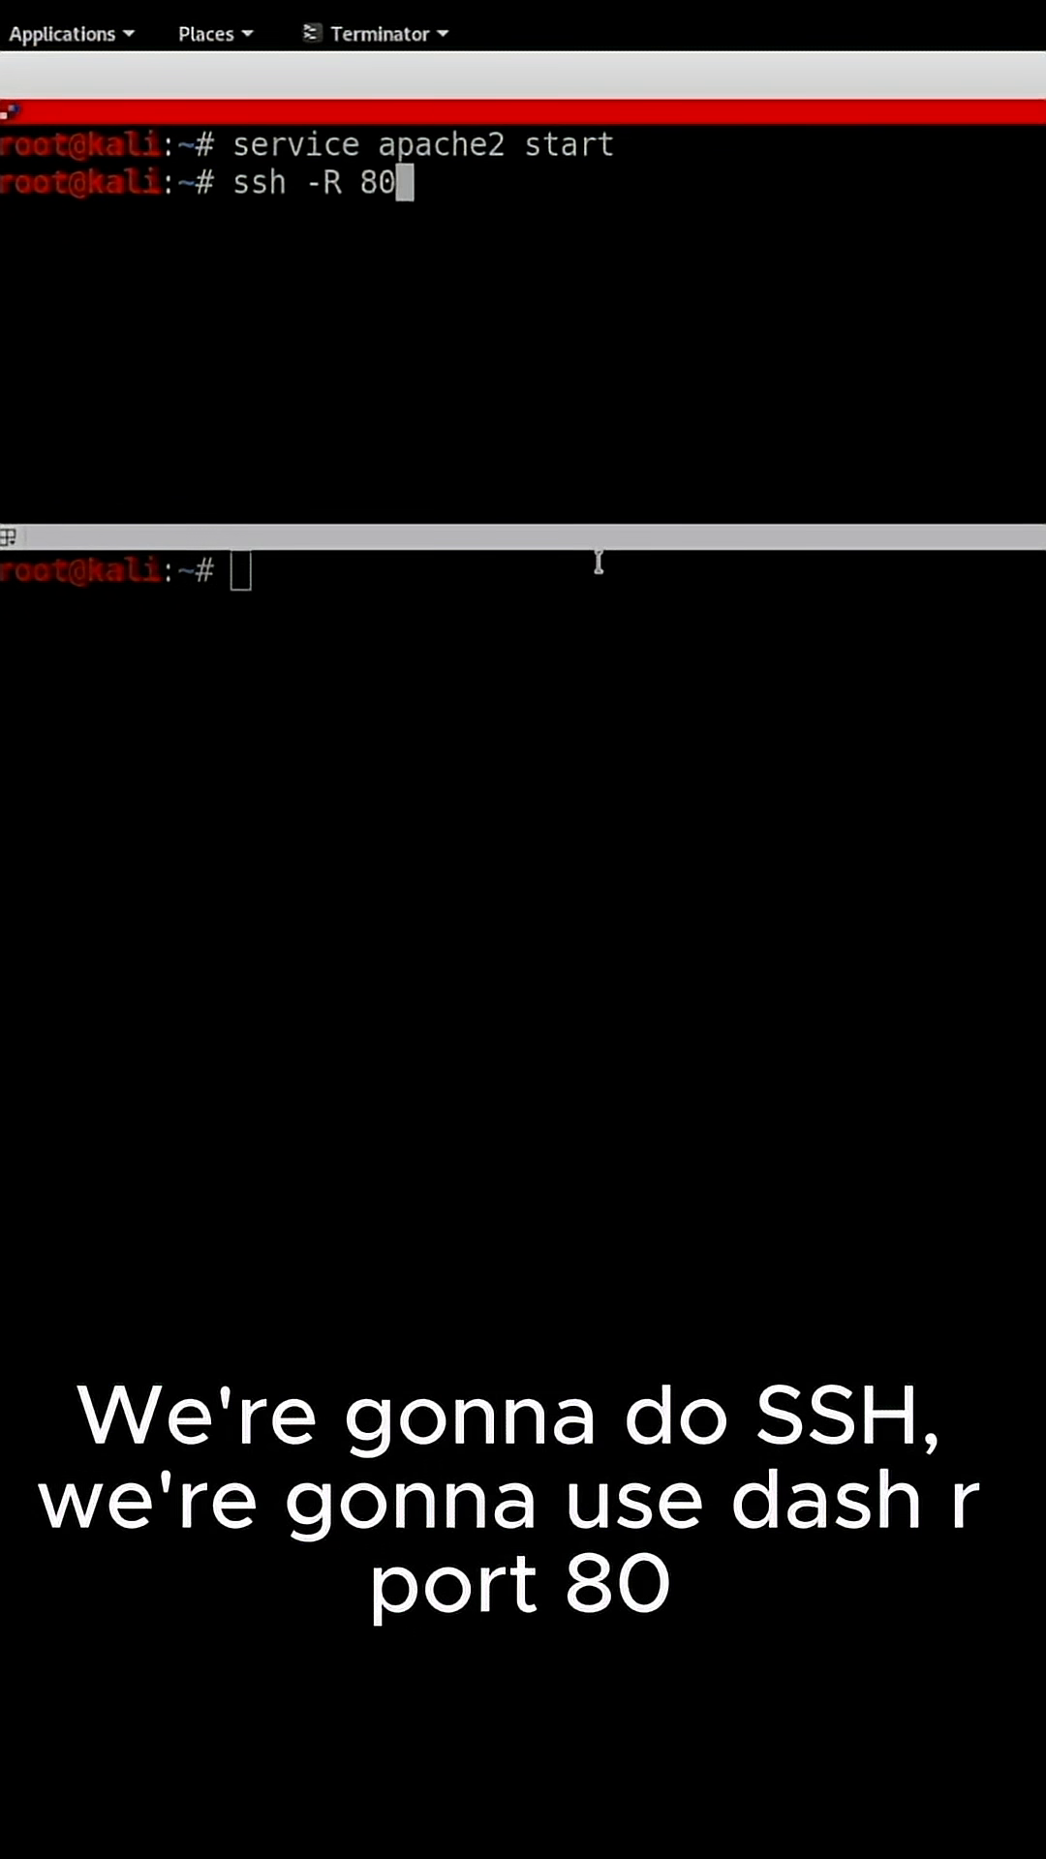
pyautogui.write(':localhost:')
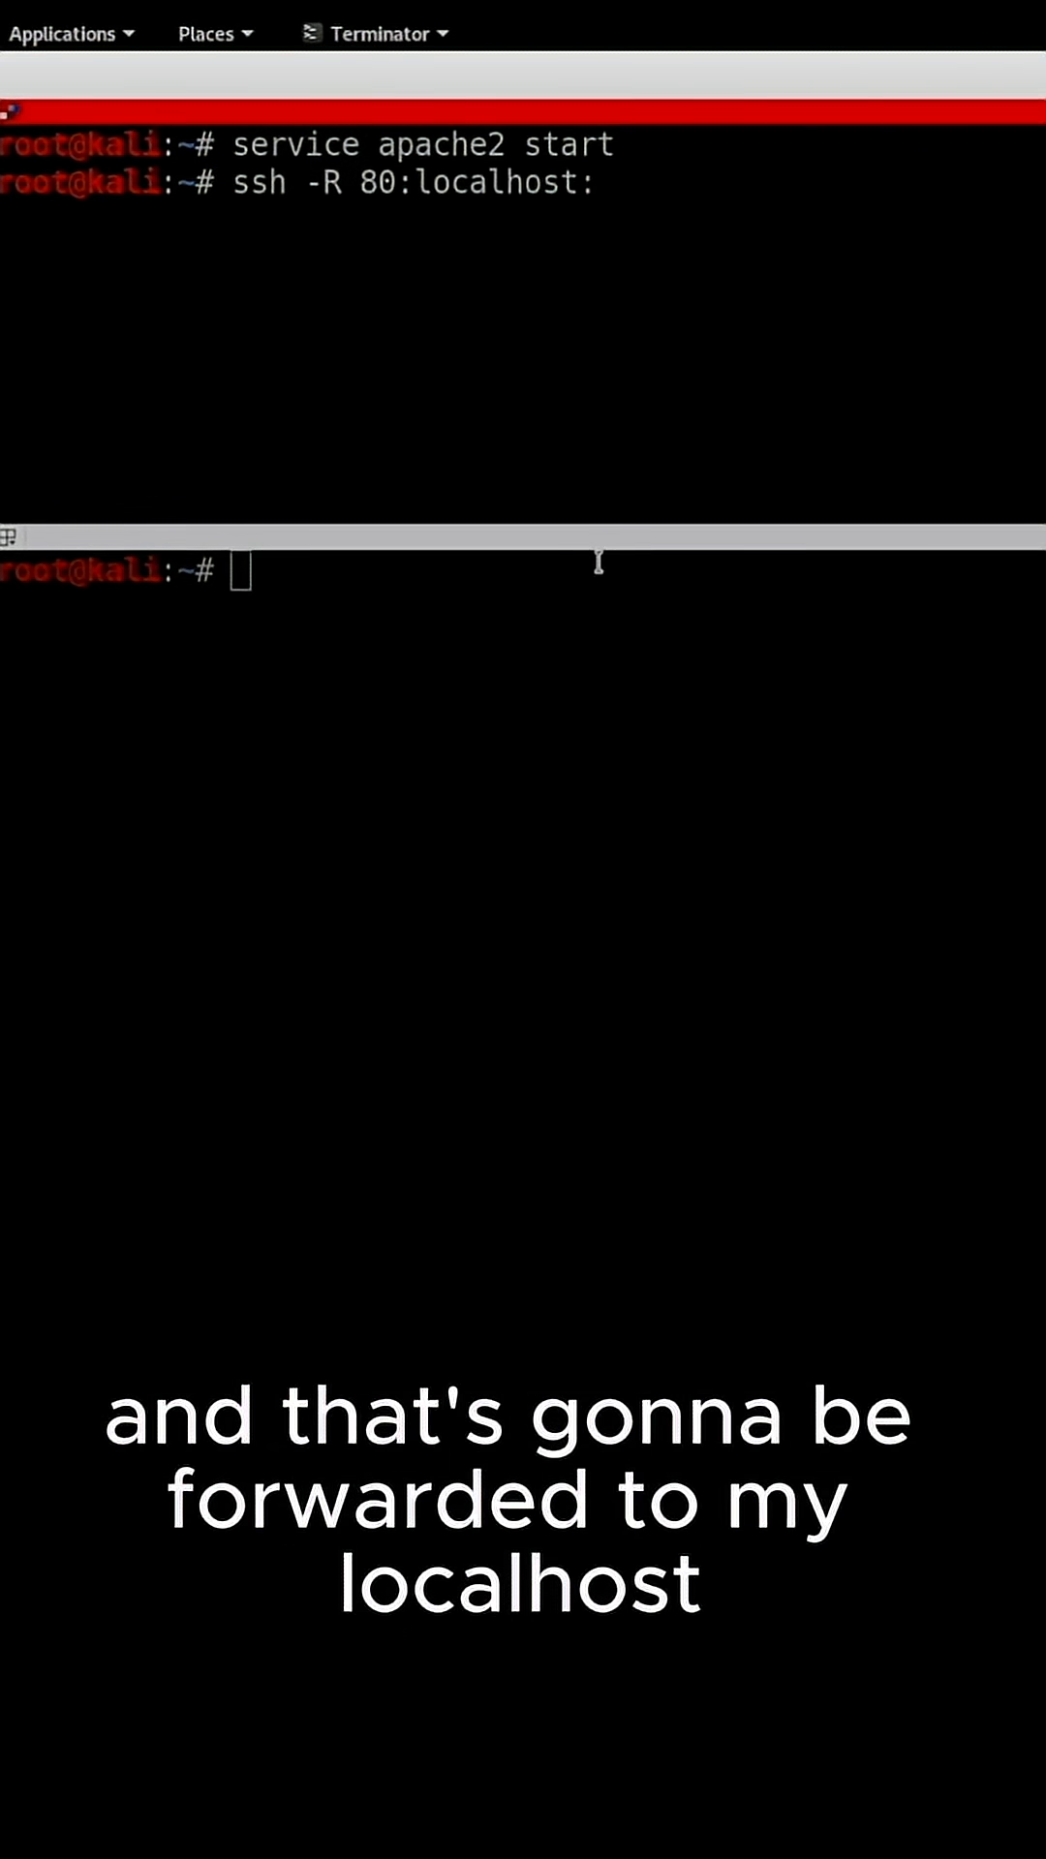
pyautogui.write('80')
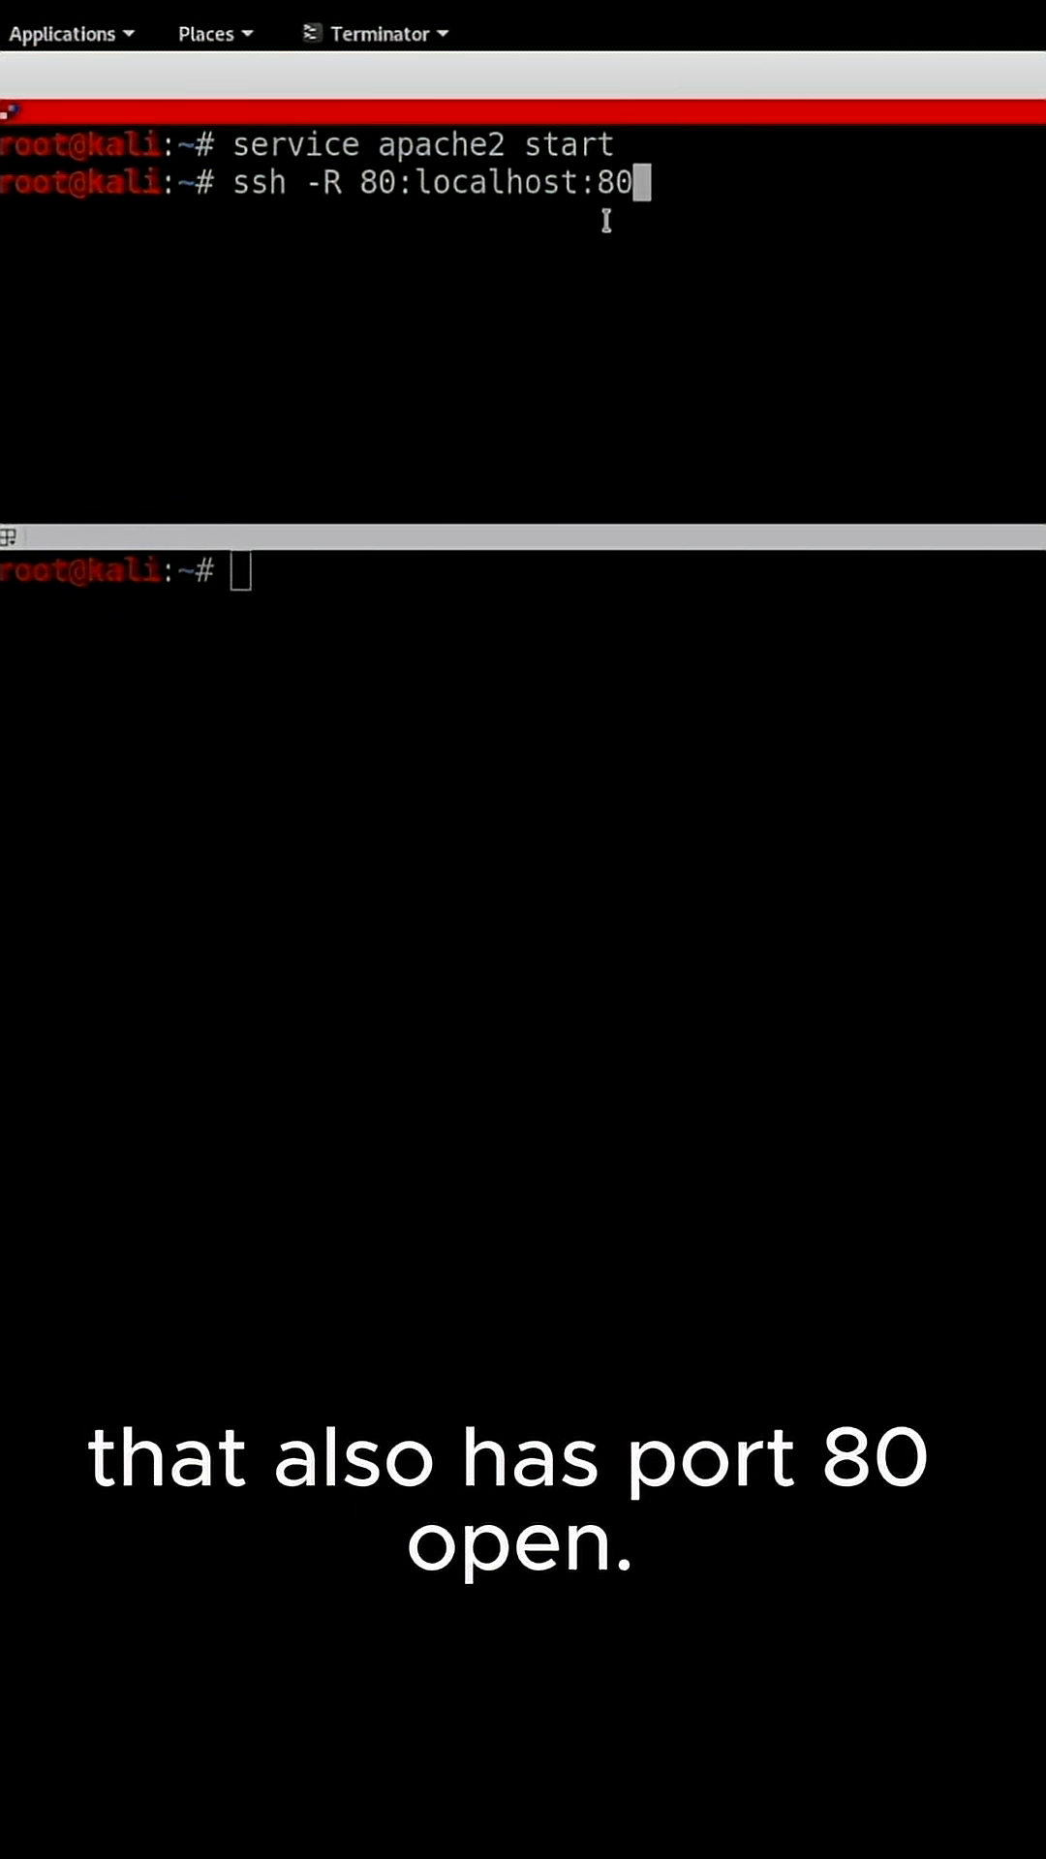
pyautogui.write('localhost.run')
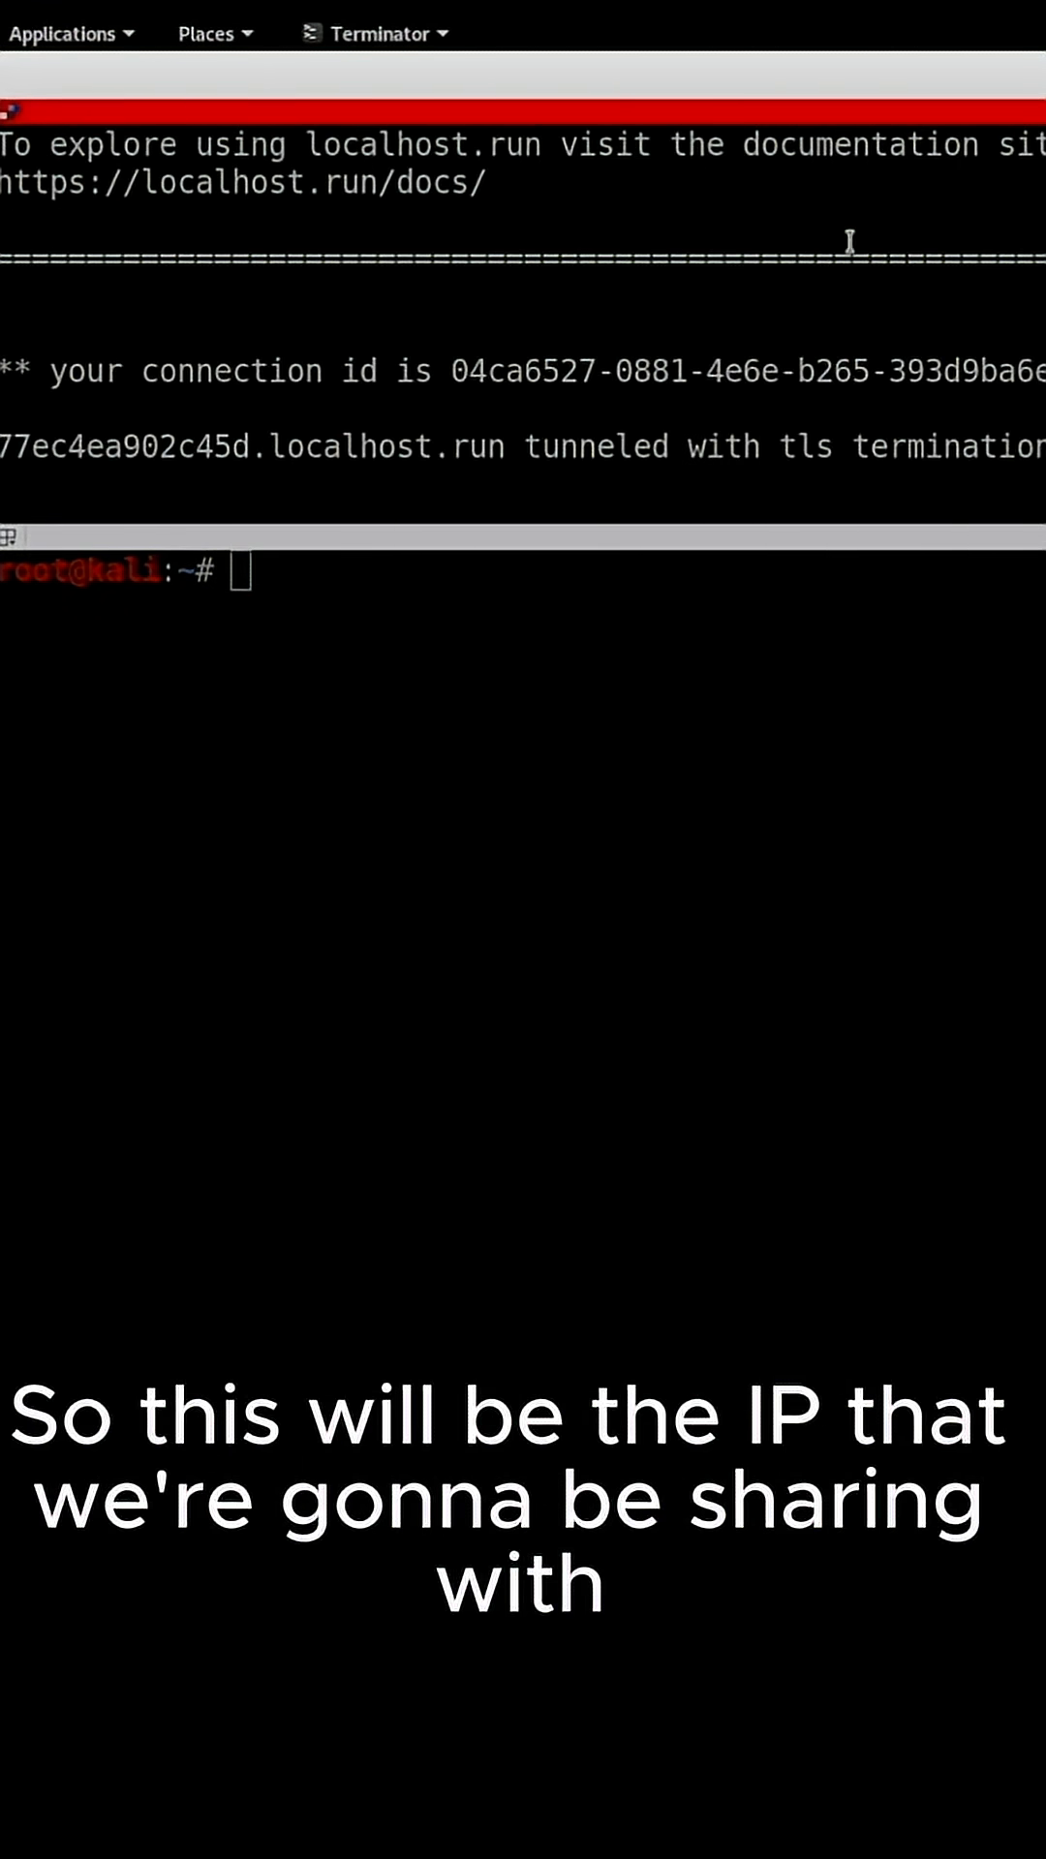
pyautogui.doubleClick(273, 445)
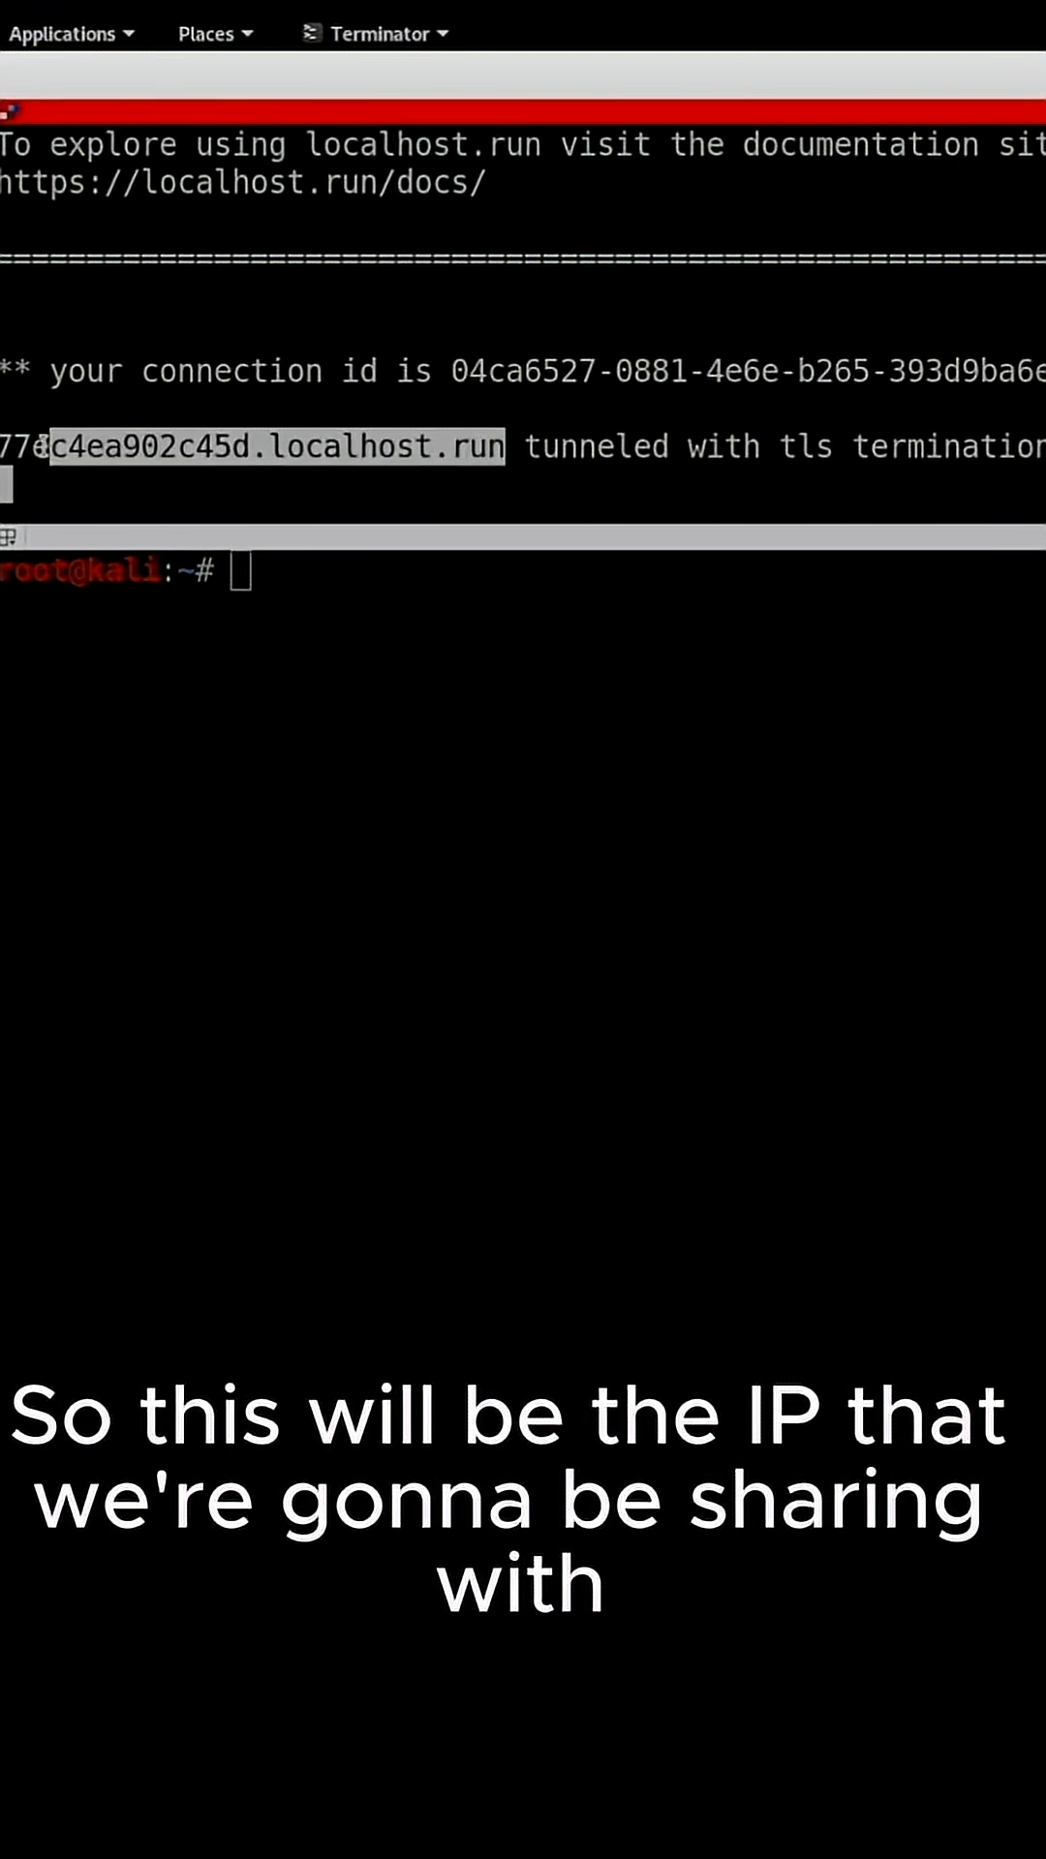